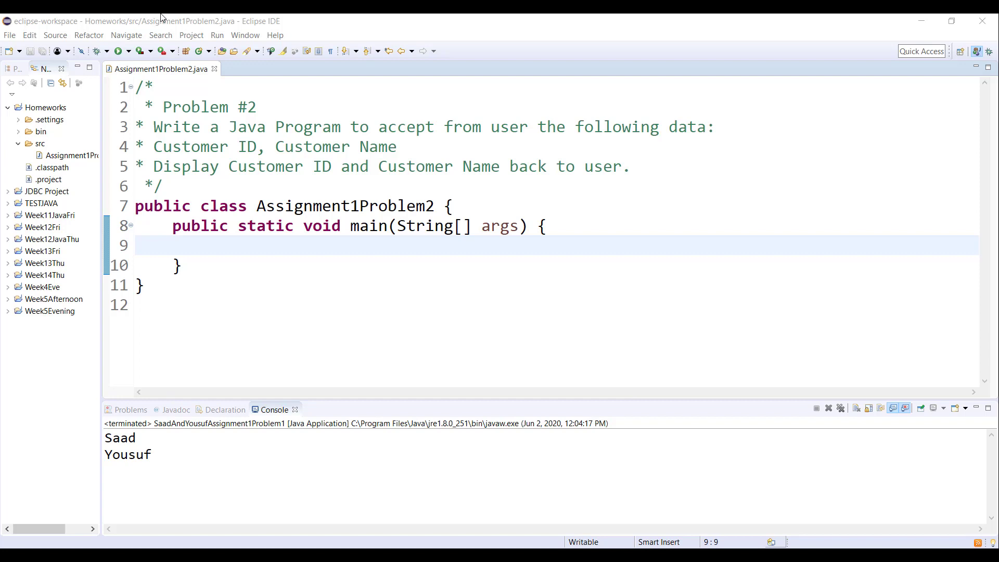
pyautogui.moveTo(224, 252)
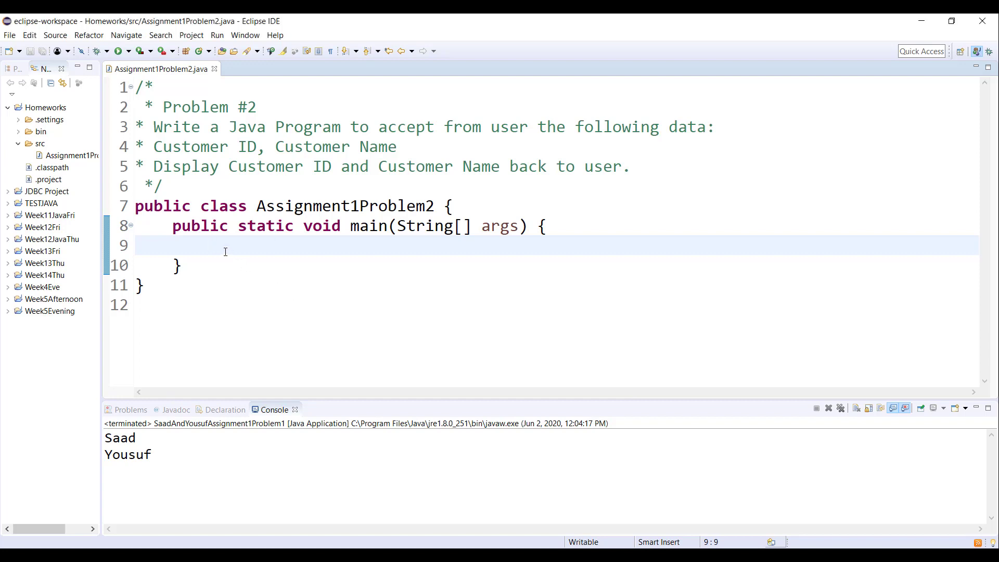
# Add Scanner input = new Scanner(System.in); in main and accept the java.util.Scanner import
pyautogui.write('Scanner in')
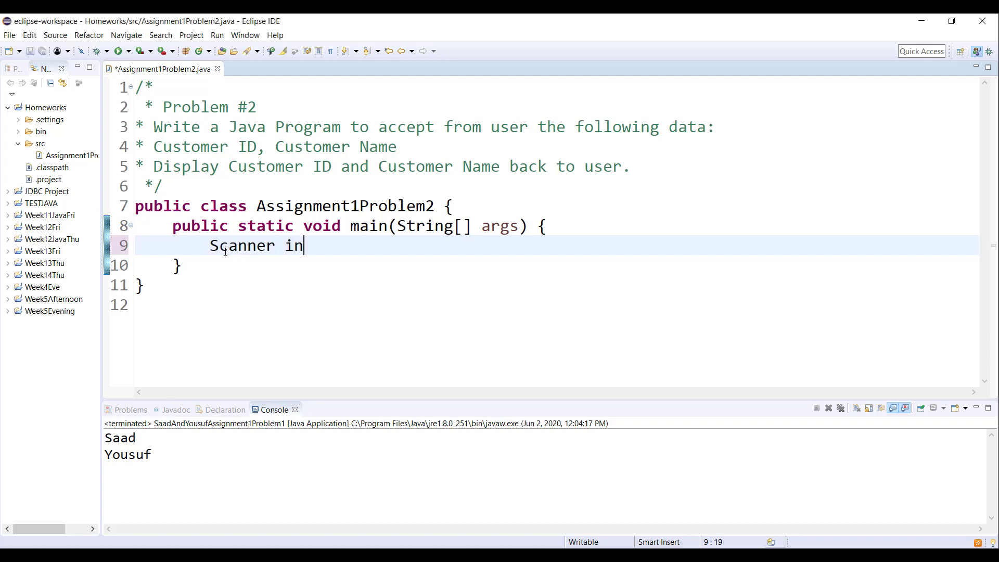
pyautogui.write('put = new')
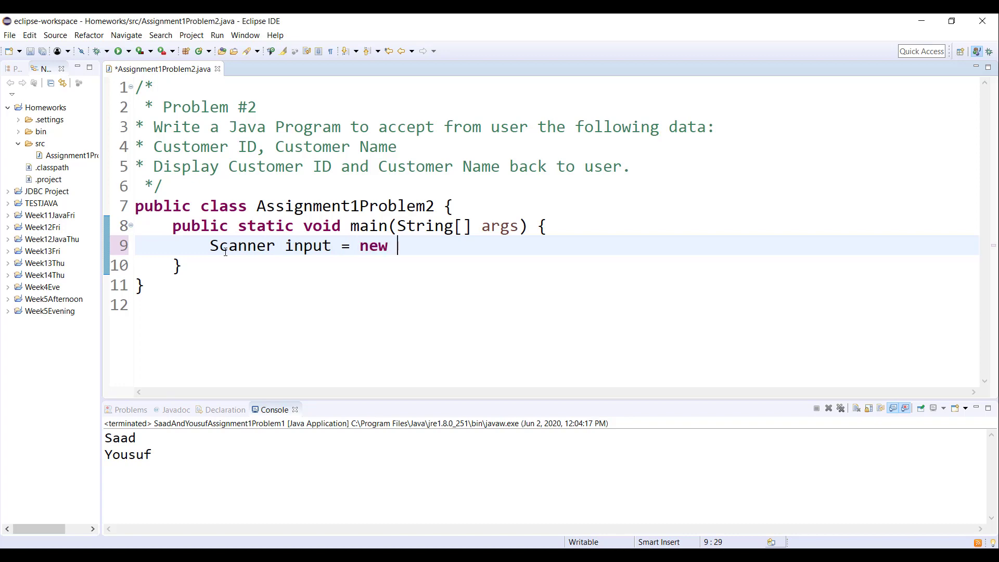
pyautogui.write('Scanner(Syst')
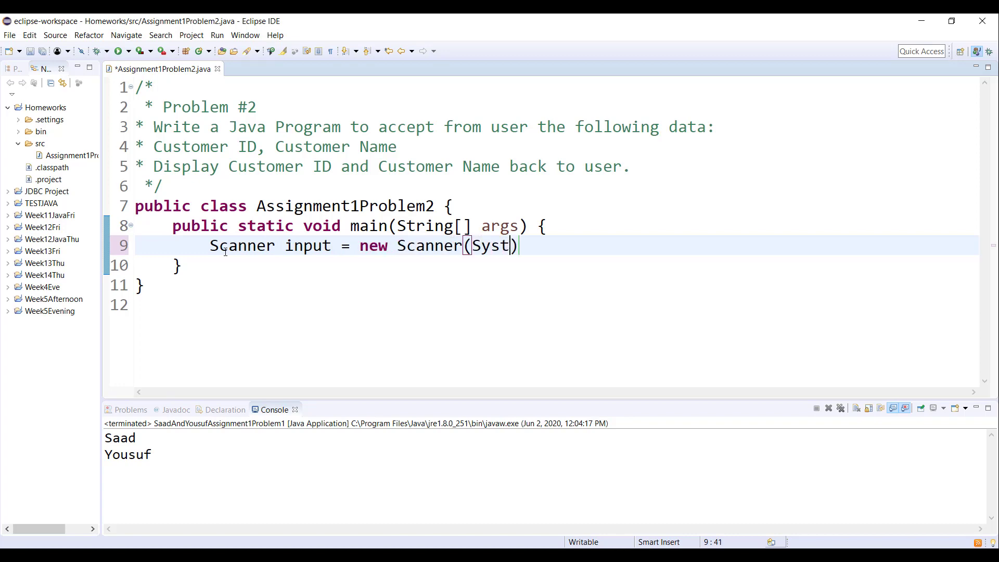
pyautogui.write('em.in')
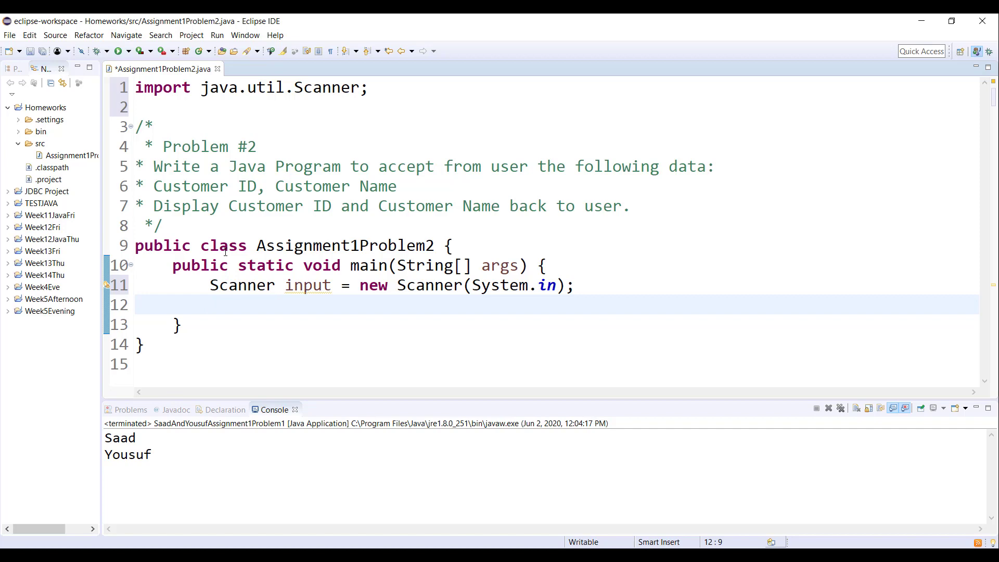
pyautogui.click(211, 304)
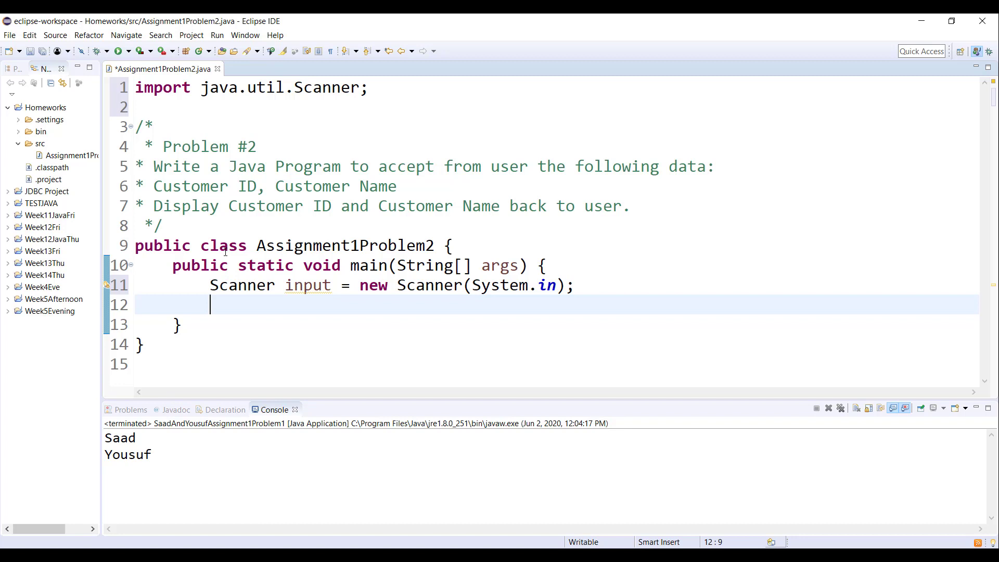
# Declare String id, name and add print prompts asking 'Please enter your id' and name
pyautogui.write('String')
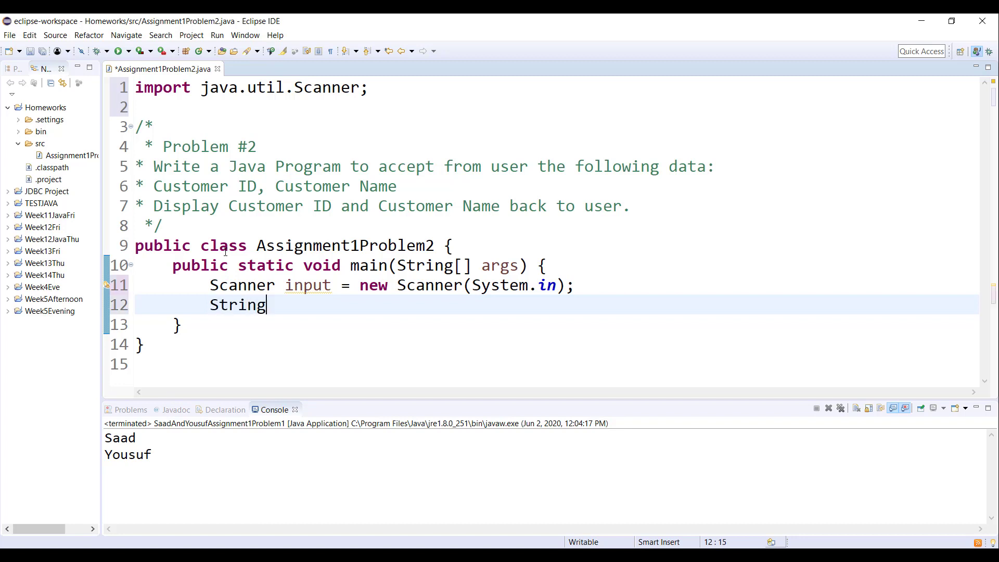
pyautogui.write('id, name;')
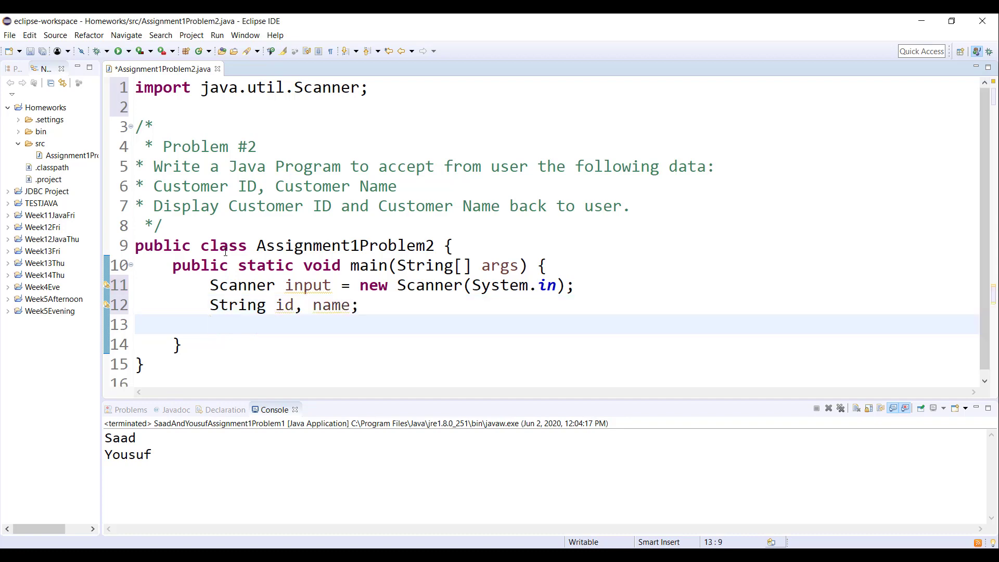
pyautogui.write('sysou')
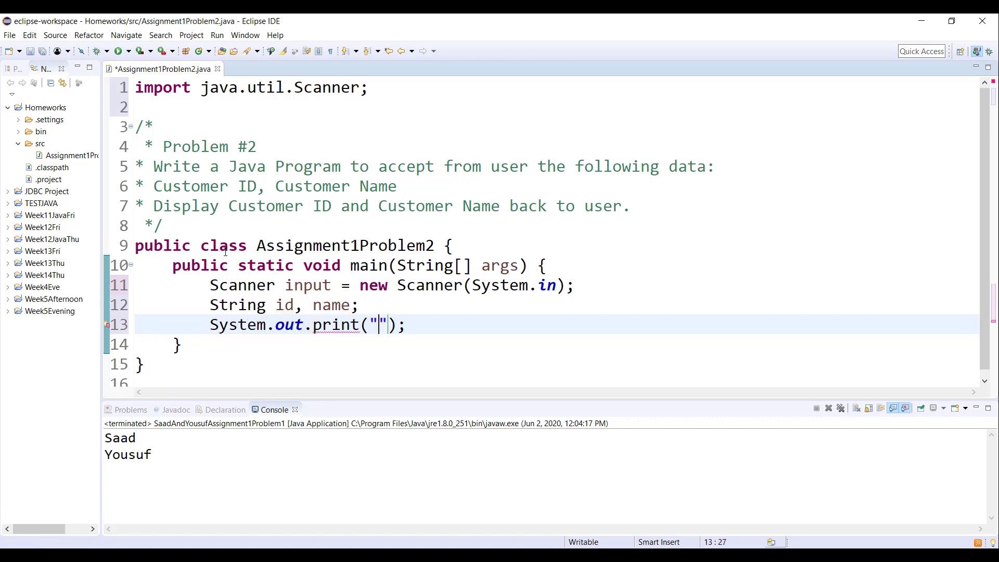
pyautogui.write('Sys')
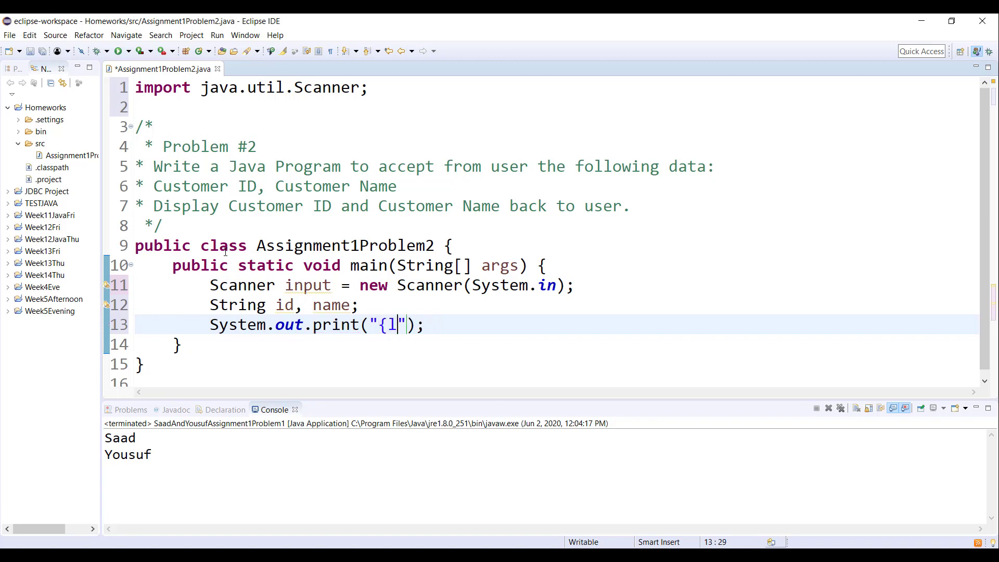
pyautogui.write('Please enter your id:')
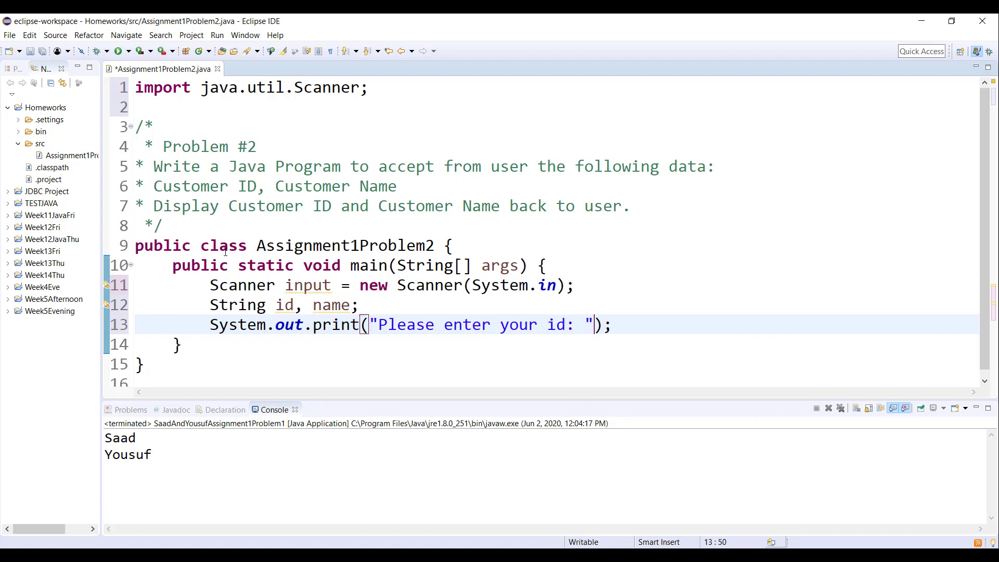
pyautogui.press('Return')
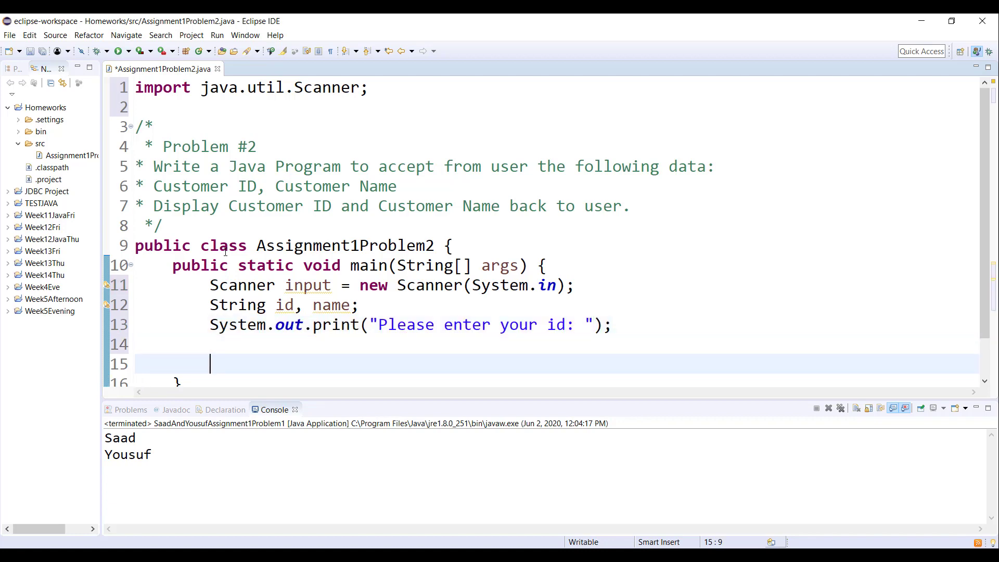
pyautogui.write('System.out.print("Please enter your id: ");')
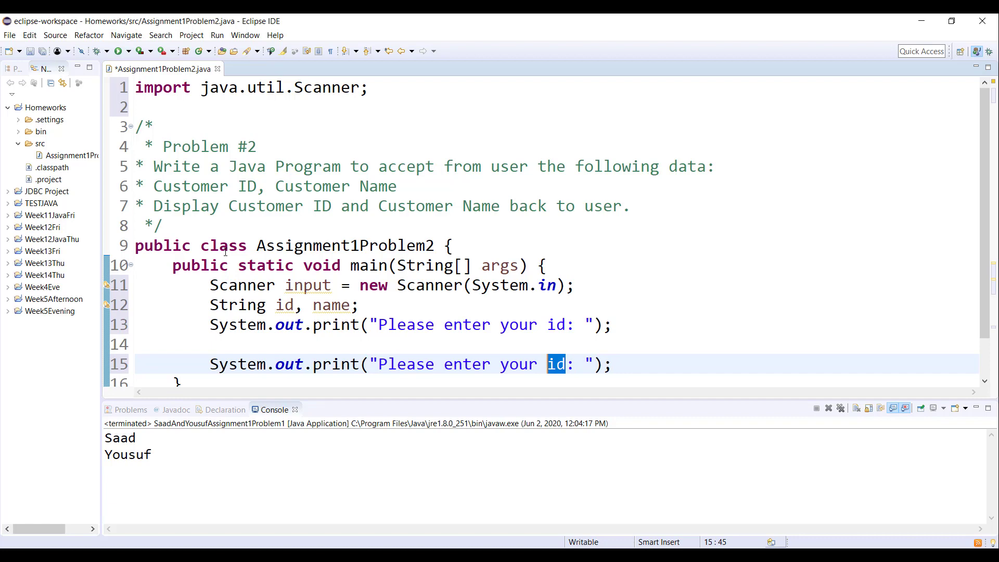
pyautogui.write('nae')
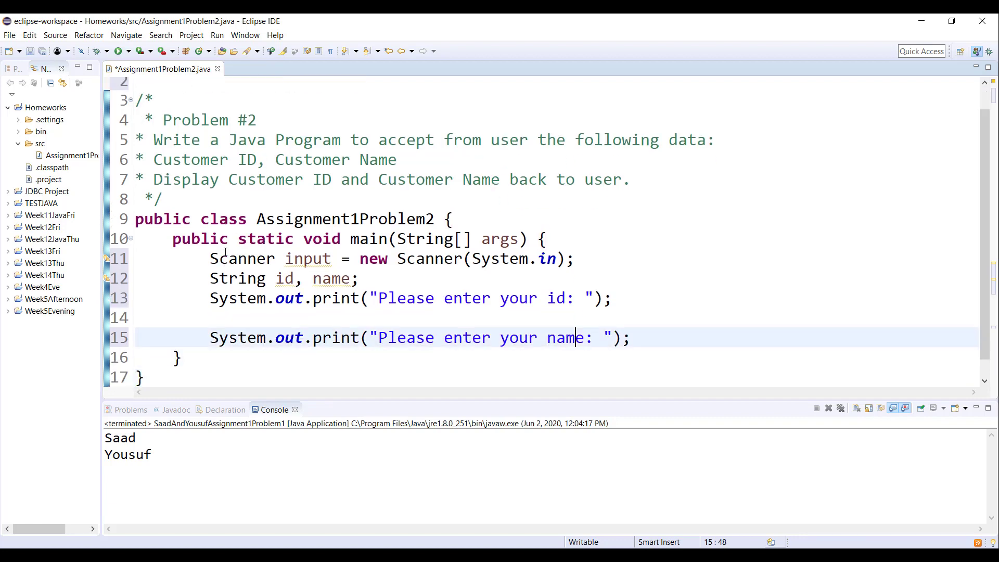
pyautogui.press('Return')
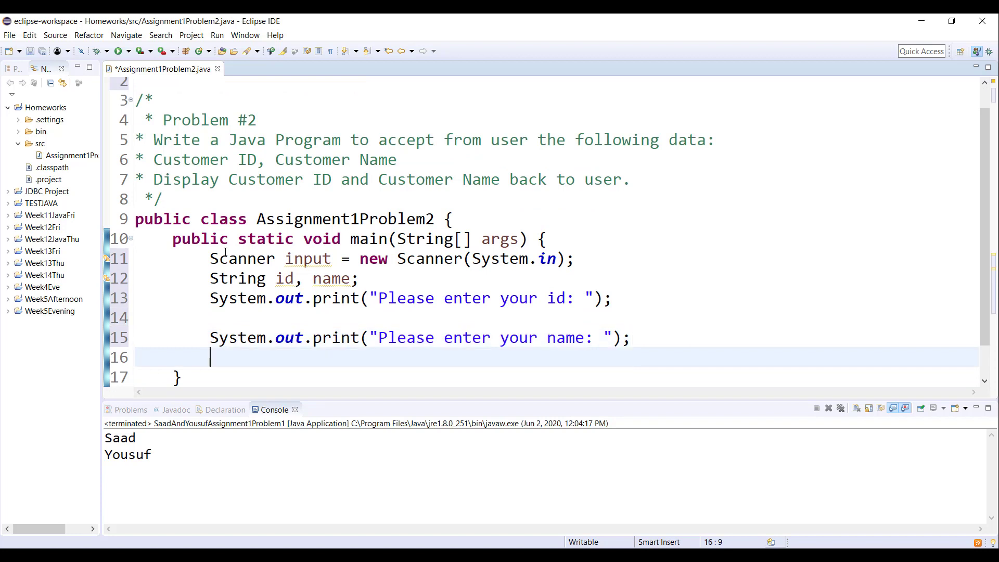
# Assign id and name from input.nextLine() after their respective prompts
pyautogui.click(217, 318)
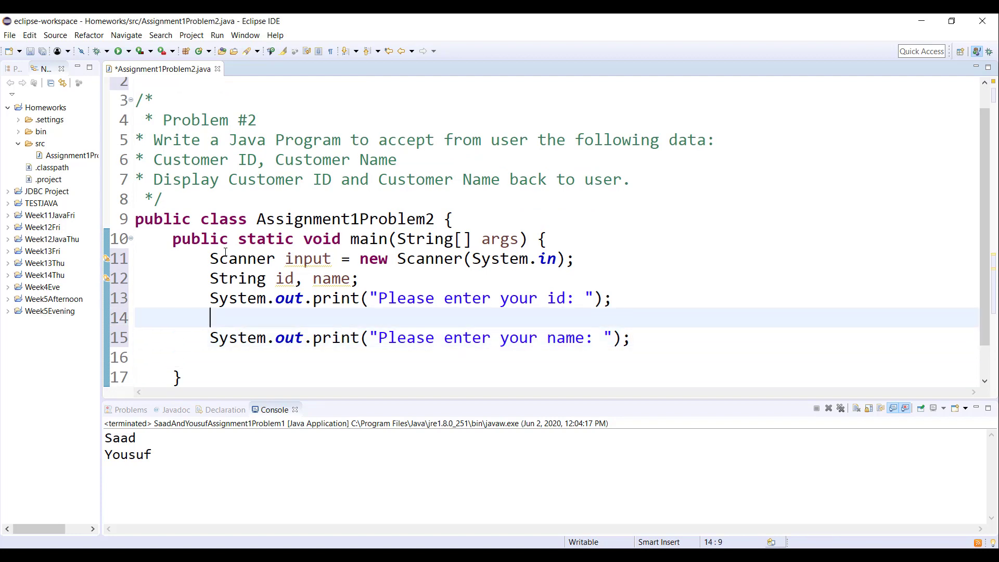
pyautogui.write('id = i')
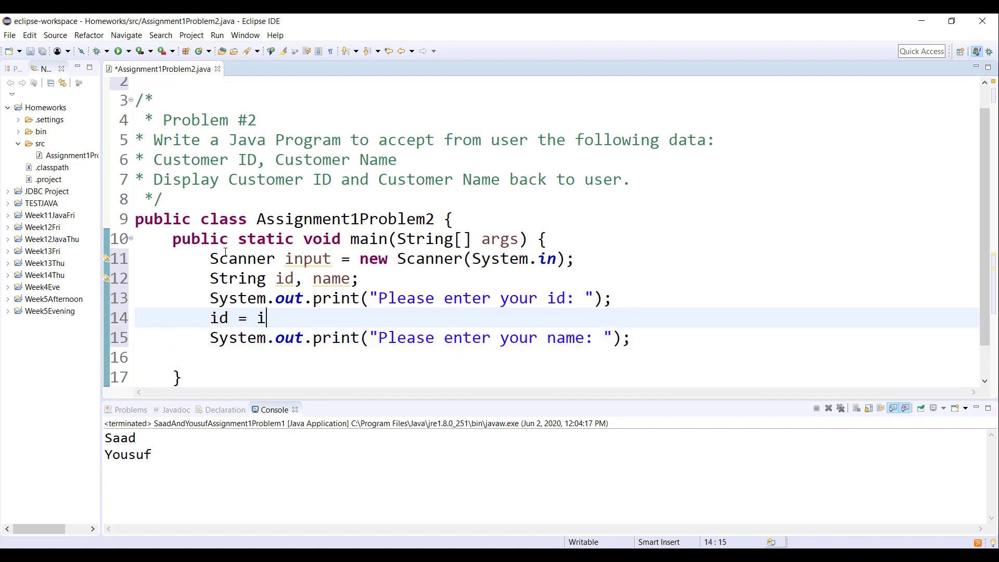
pyautogui.write('nput.')
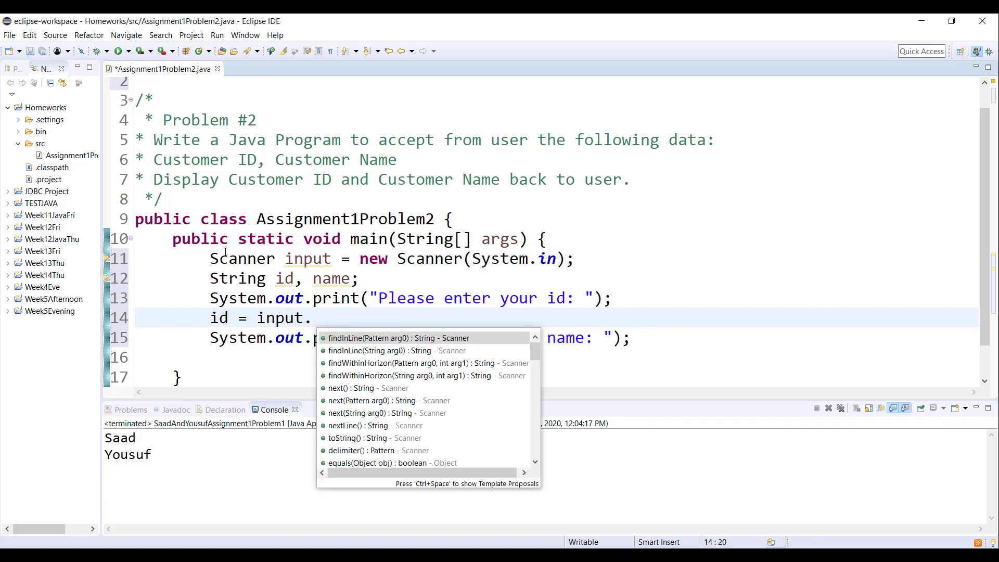
pyautogui.write('nextLine();')
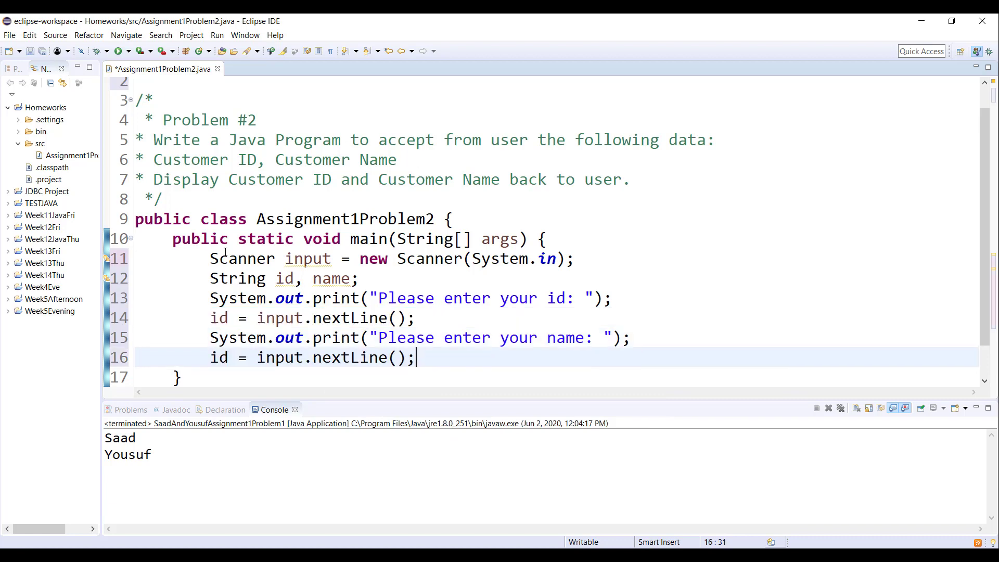
pyautogui.write('name')
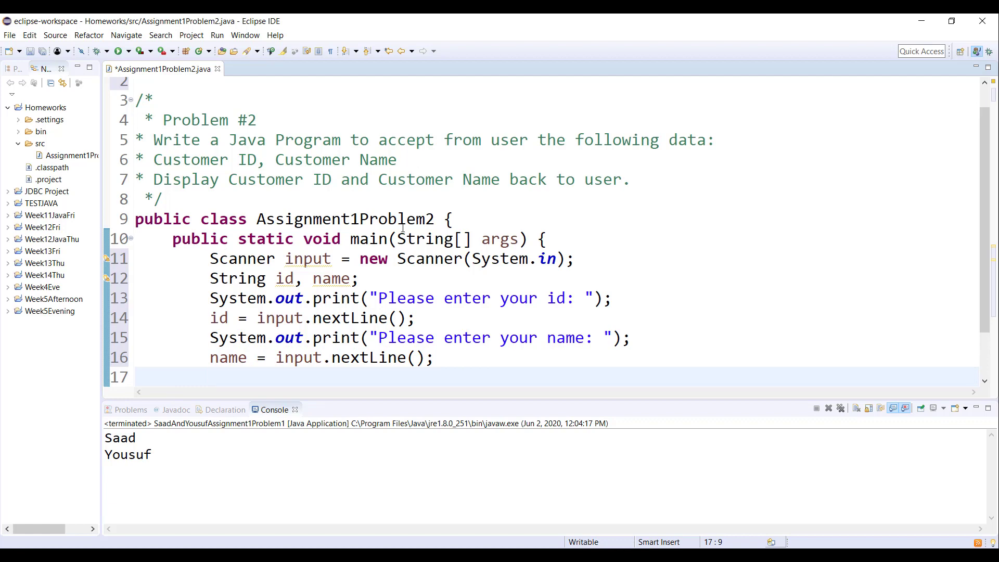
pyautogui.scroll(-3)
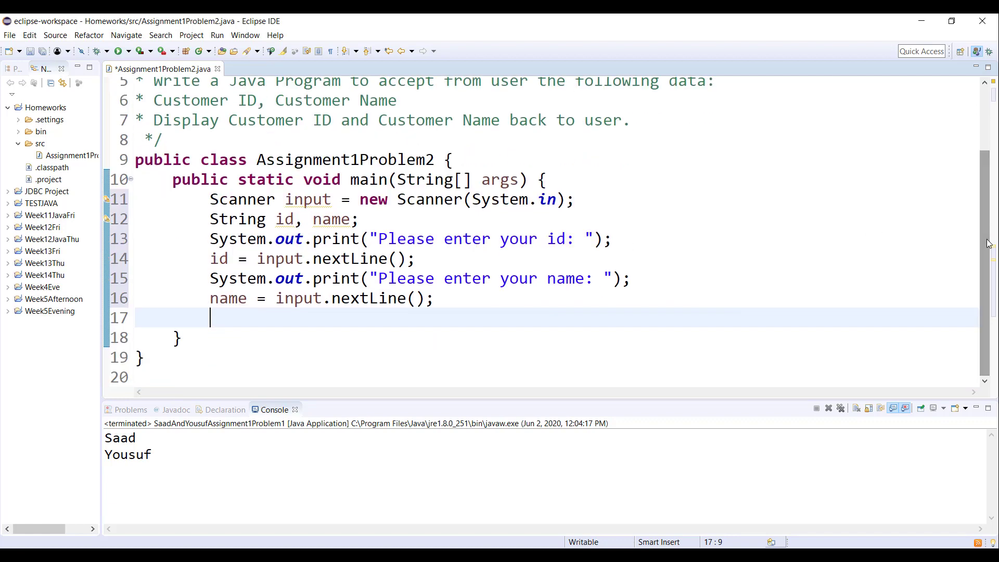
pyautogui.moveTo(463, 119)
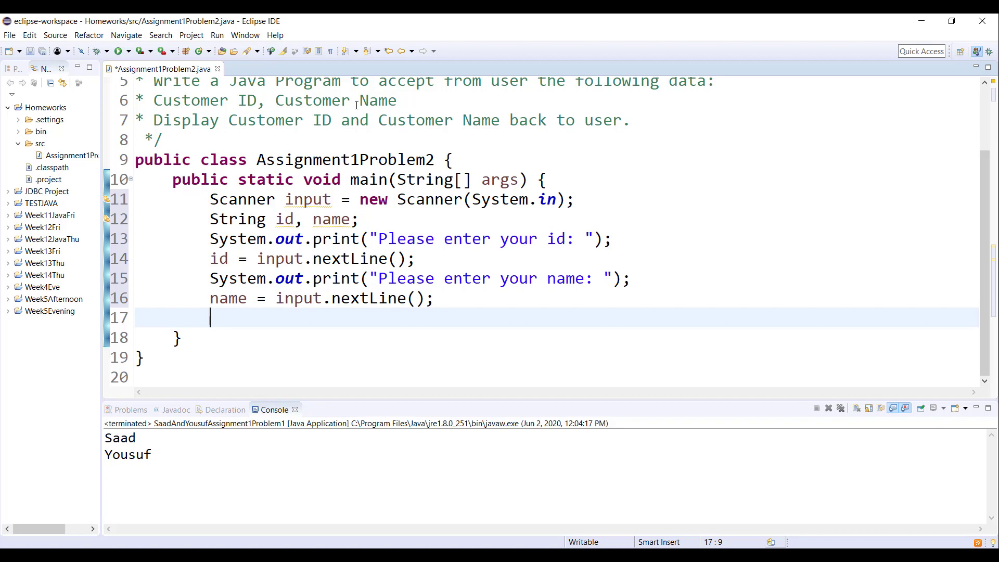
# Add //declaration above the Scanner line and //input above the first prompt
pyautogui.click(370, 219)
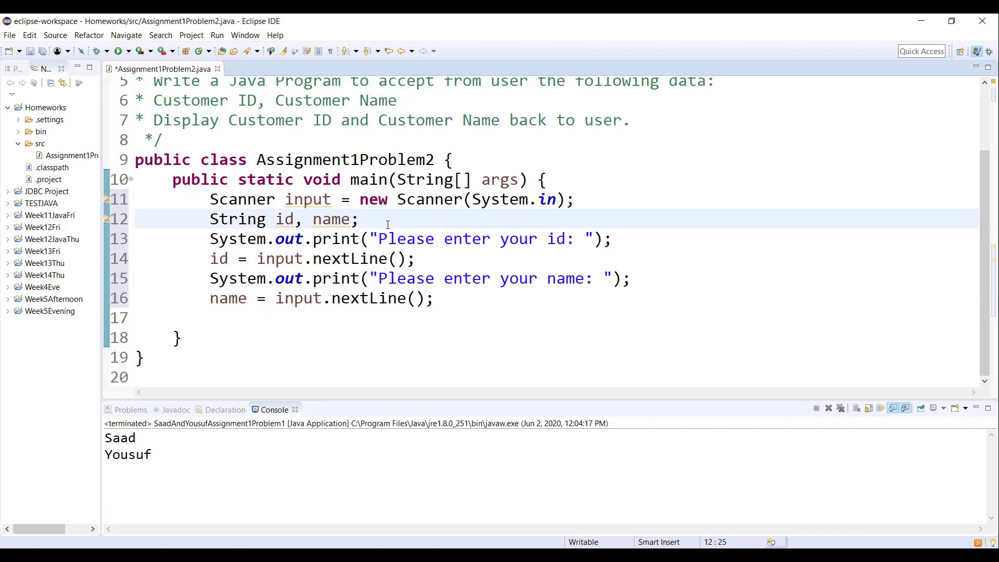
pyautogui.press('Return')
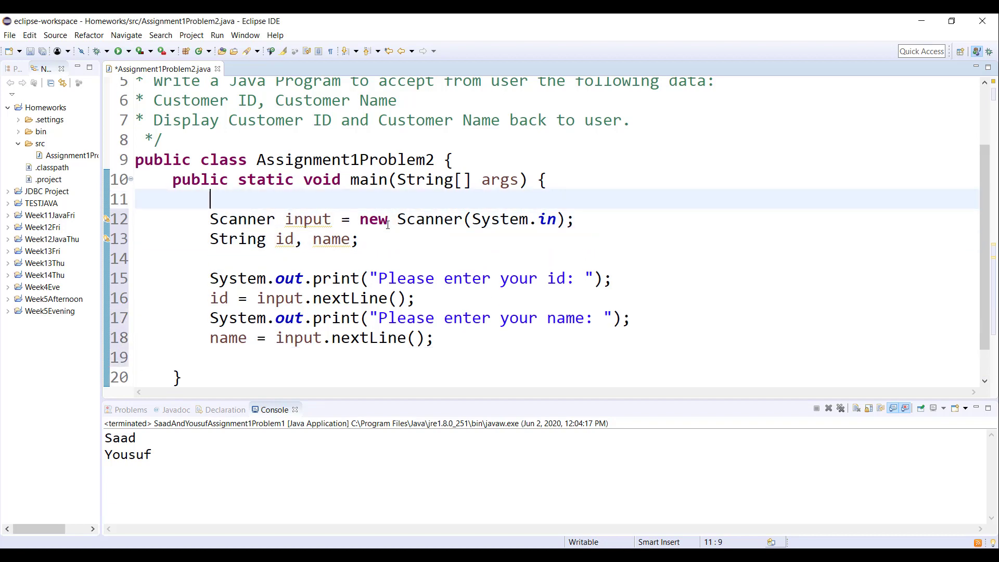
pyautogui.write('/')
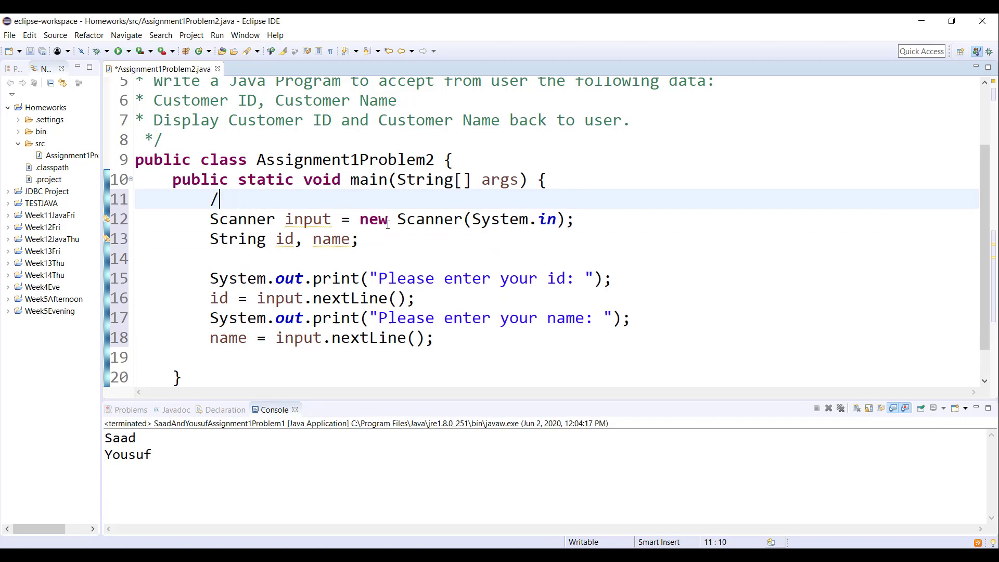
pyautogui.write('/declar')
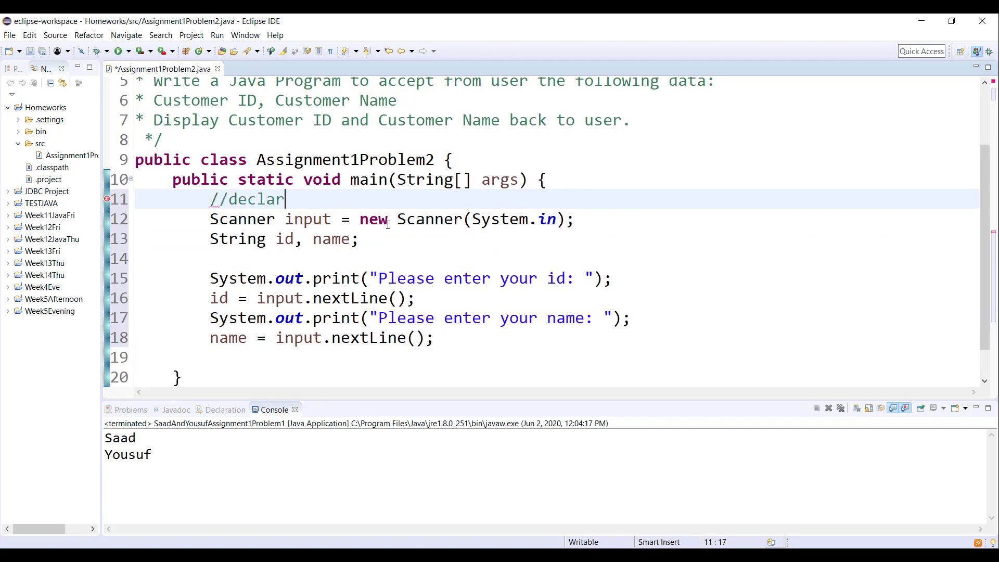
pyautogui.write('ation')
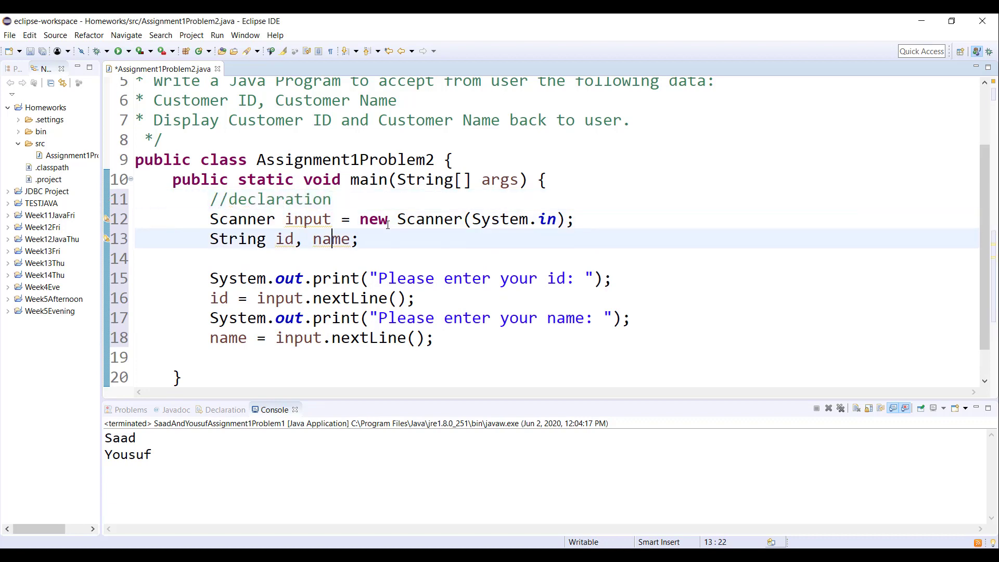
pyautogui.write('//impu')
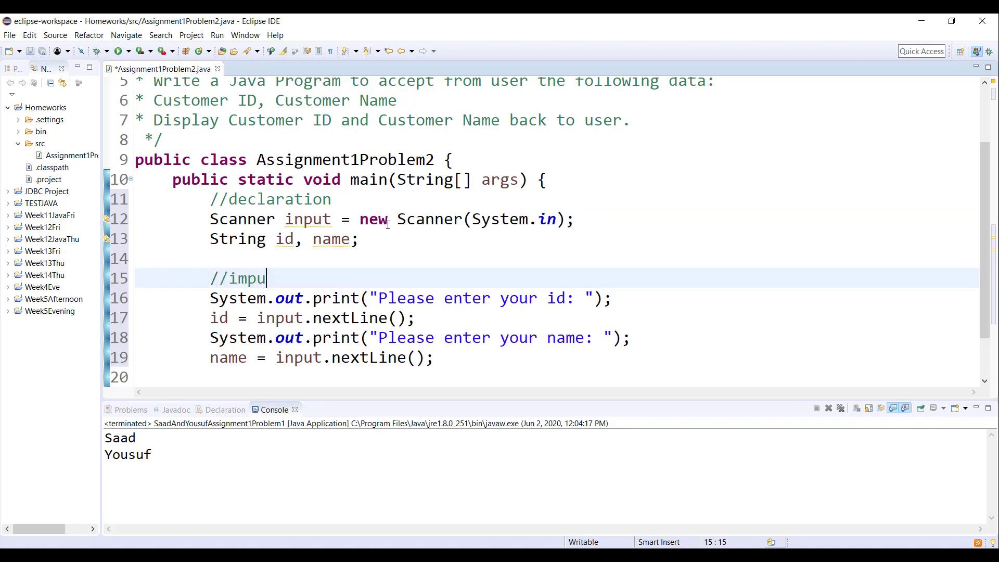
pyautogui.write('t')
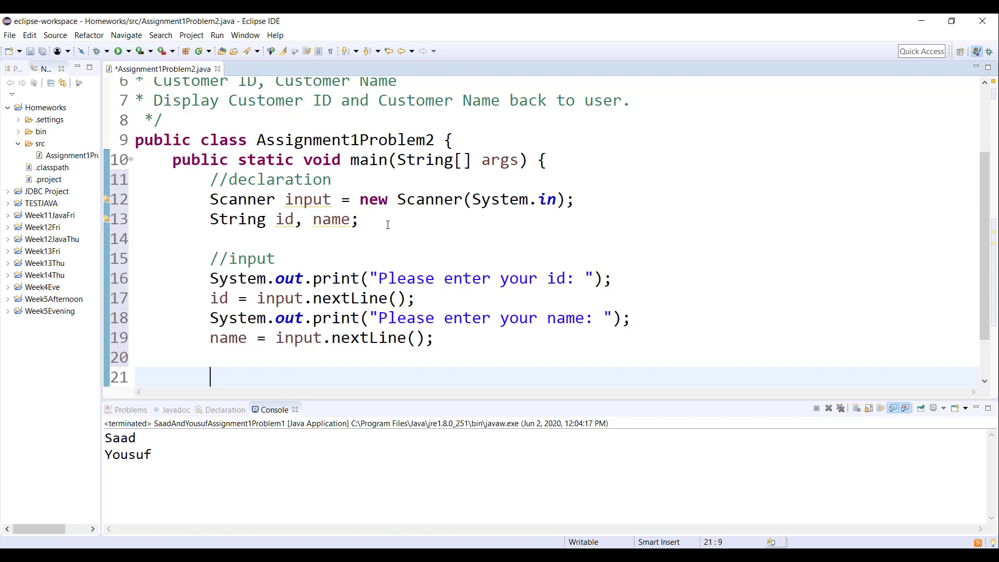
# Add an //output println of "ID: " + id + "\nName: " + name, then save
pyautogui.write('//output')
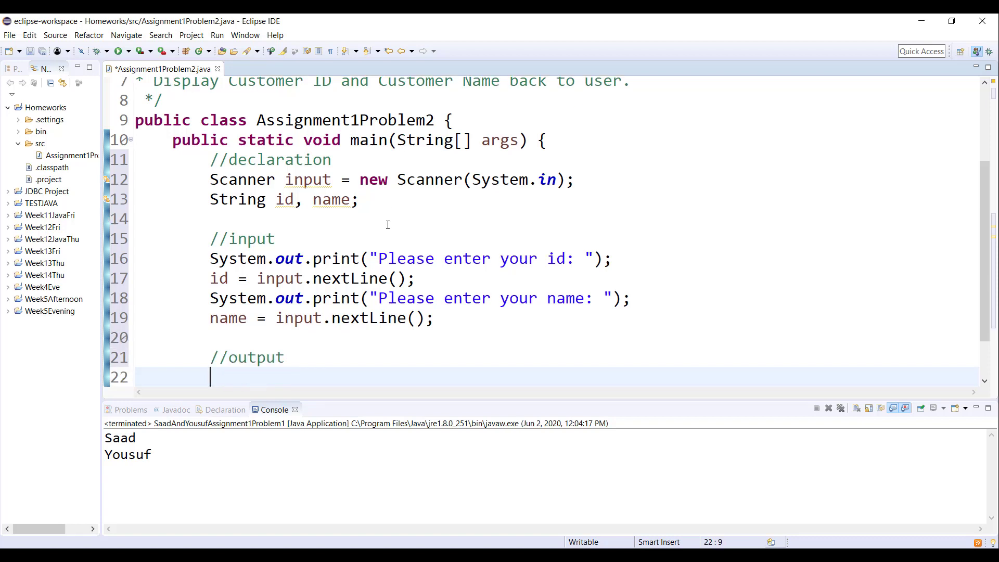
pyautogui.write('System.out.println();')
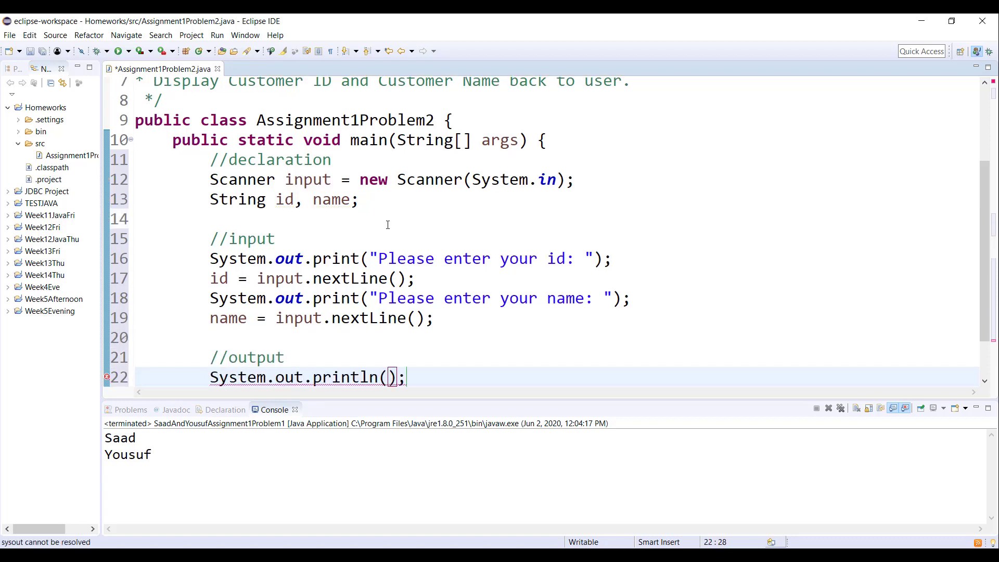
pyautogui.write('"')
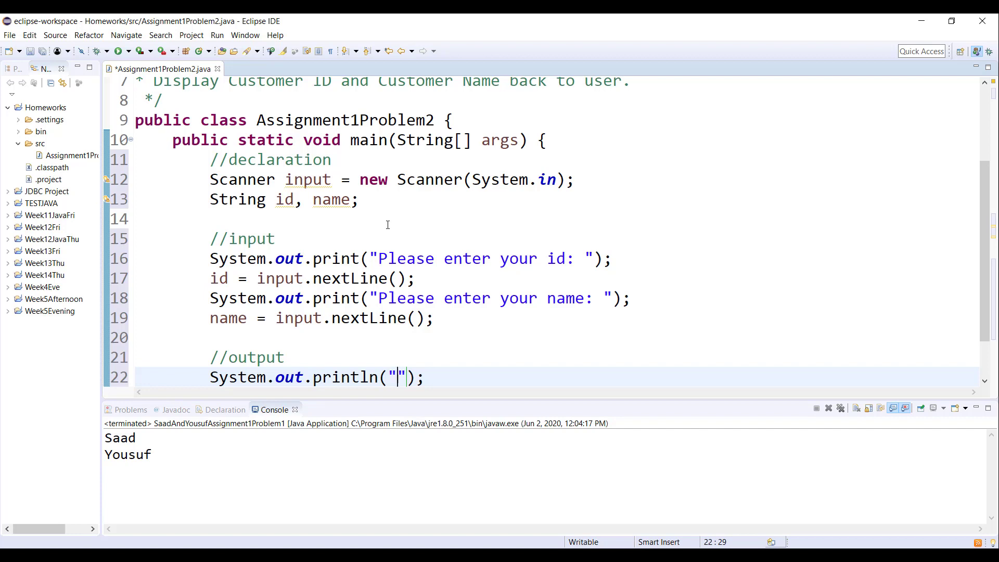
pyautogui.write('ID:')
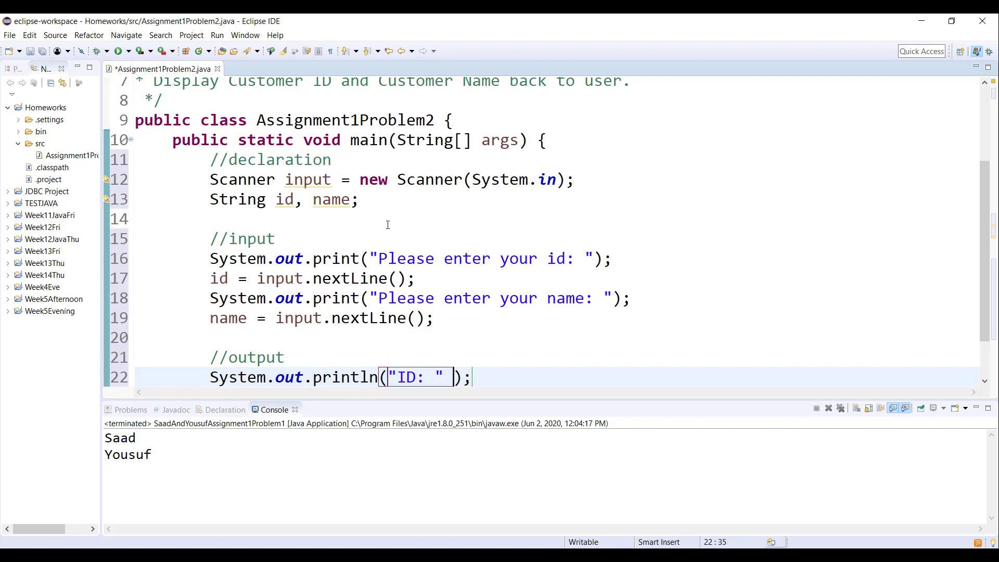
pyautogui.write('+ id + ""')
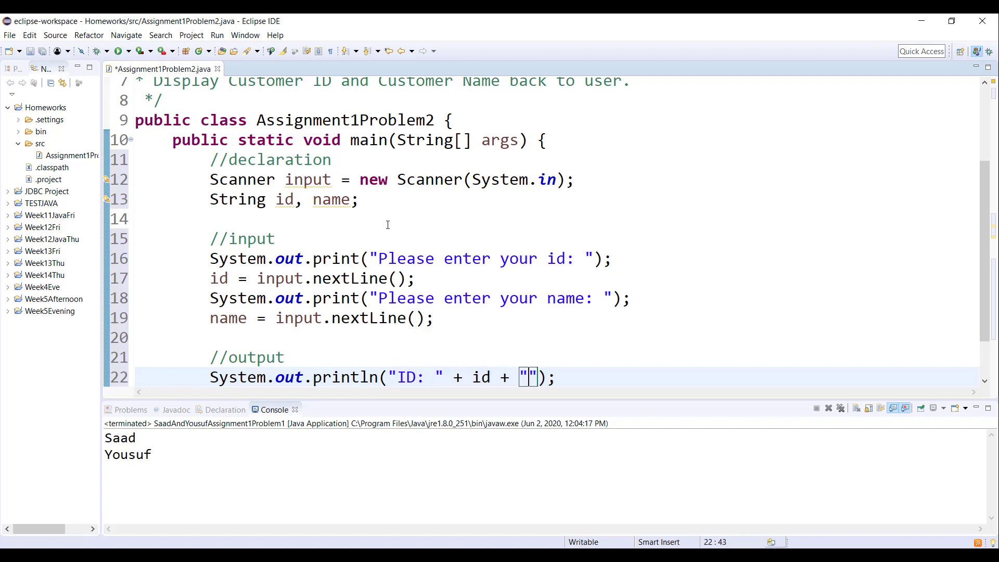
pyautogui.write('\\nName:')
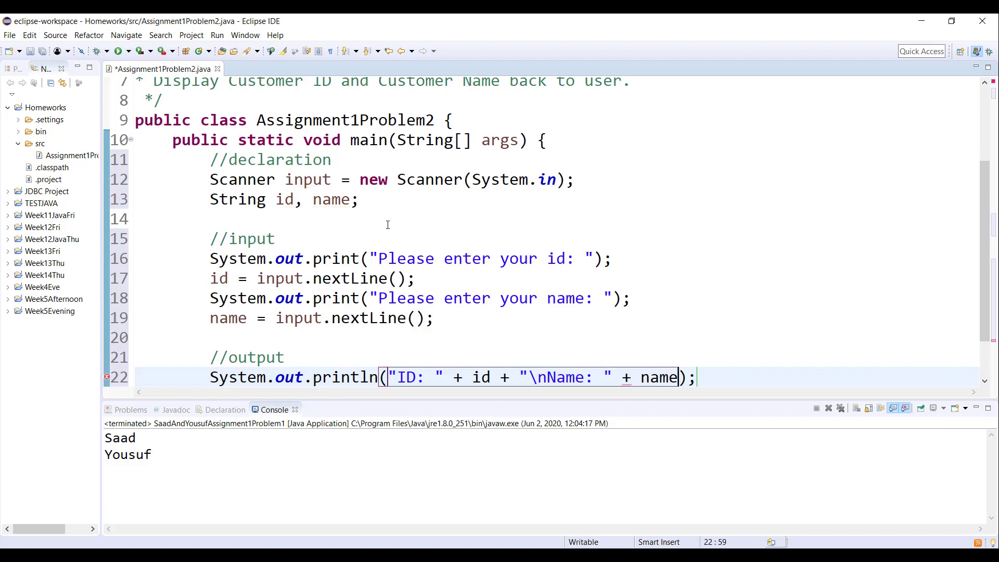
pyautogui.press('ctrl+s')
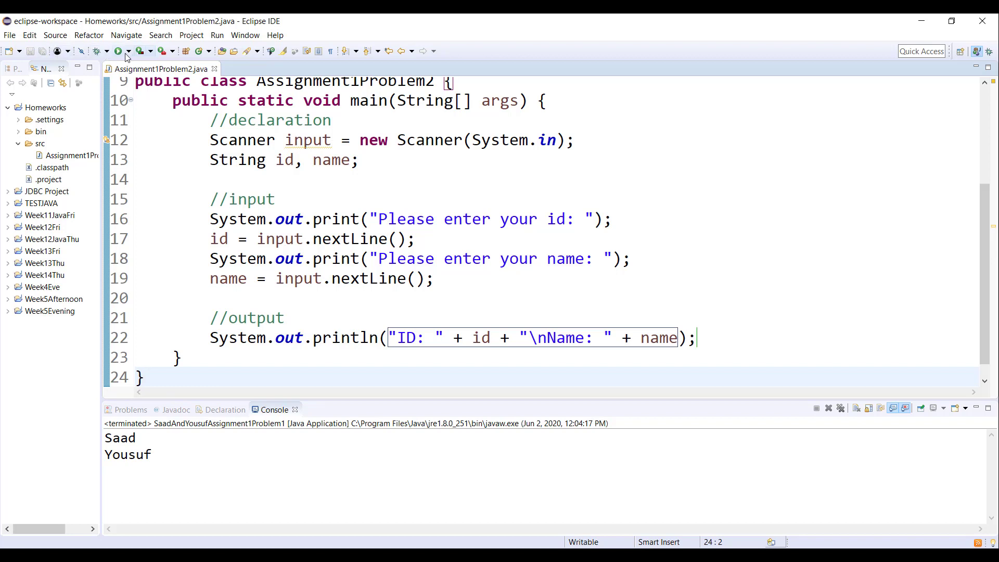
# Run Assignment1Problem2 and enter id 345 and name Sam Green in the console
pyautogui.click(117, 51)
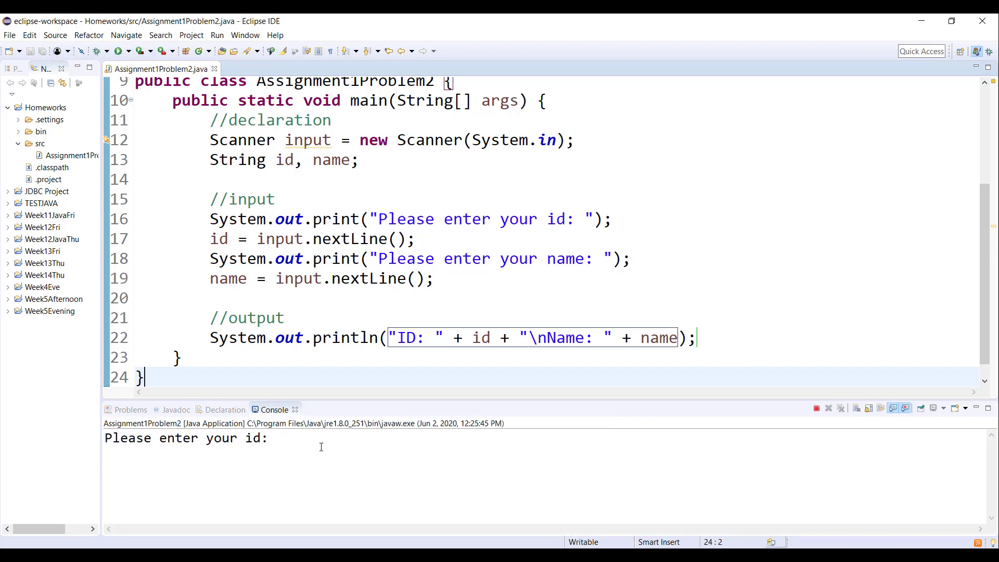
pyautogui.write('345')
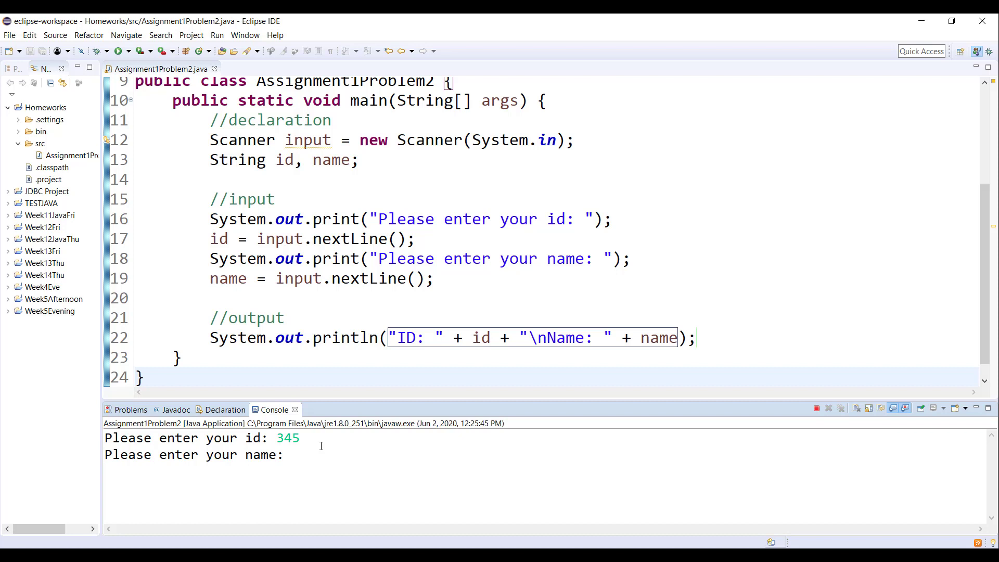
pyautogui.write('Sam Green')
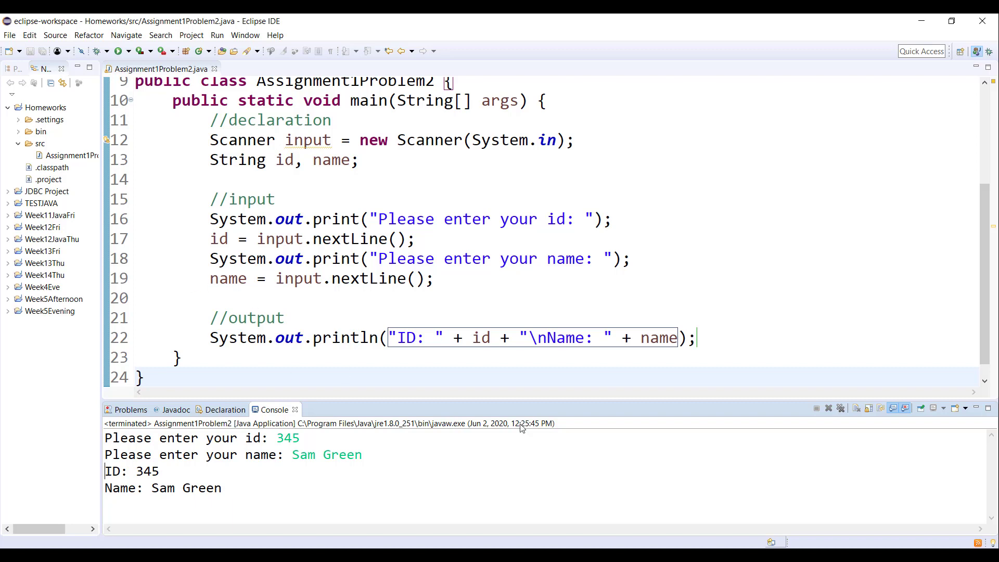
pyautogui.moveTo(573, 367)
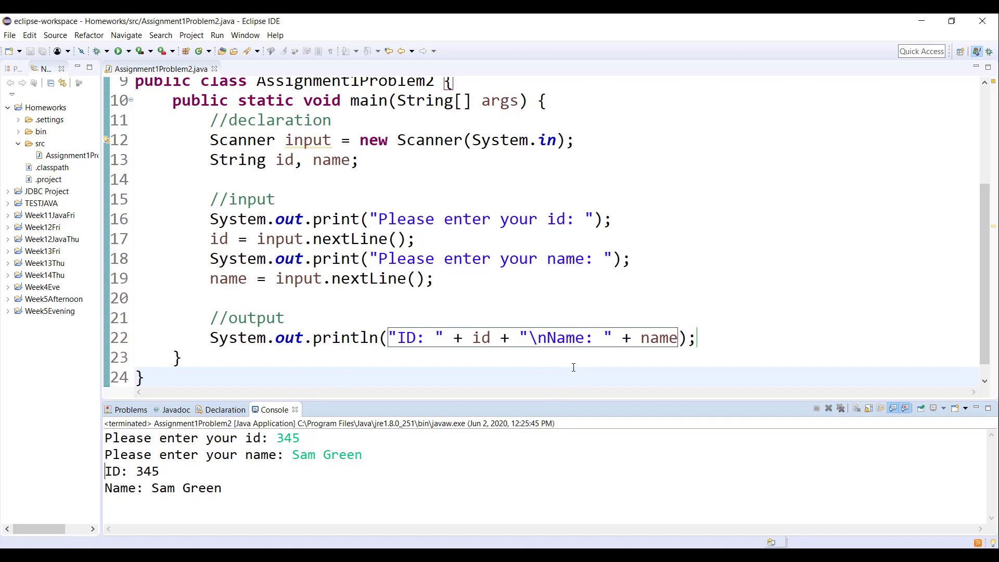
pyautogui.moveTo(579, 338)
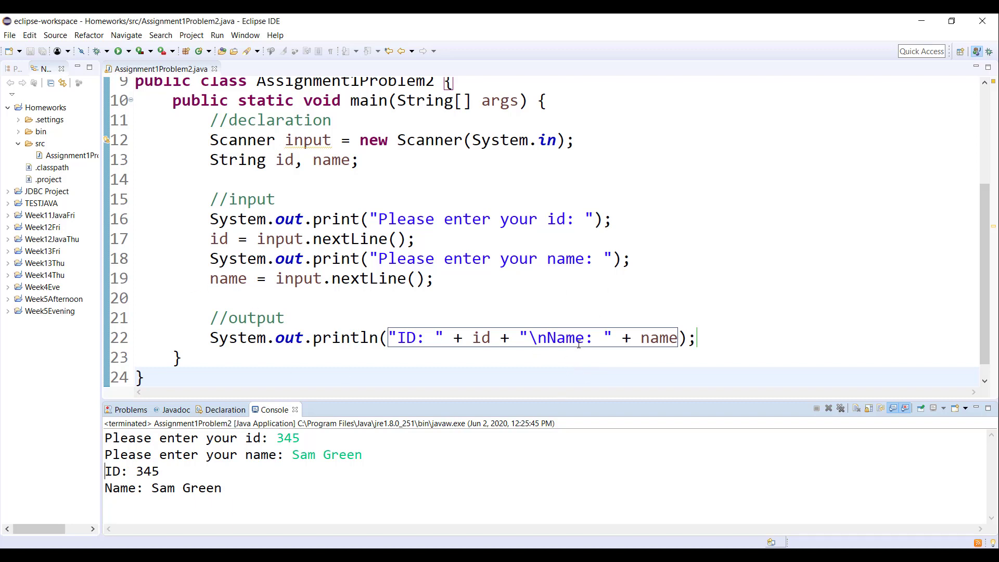